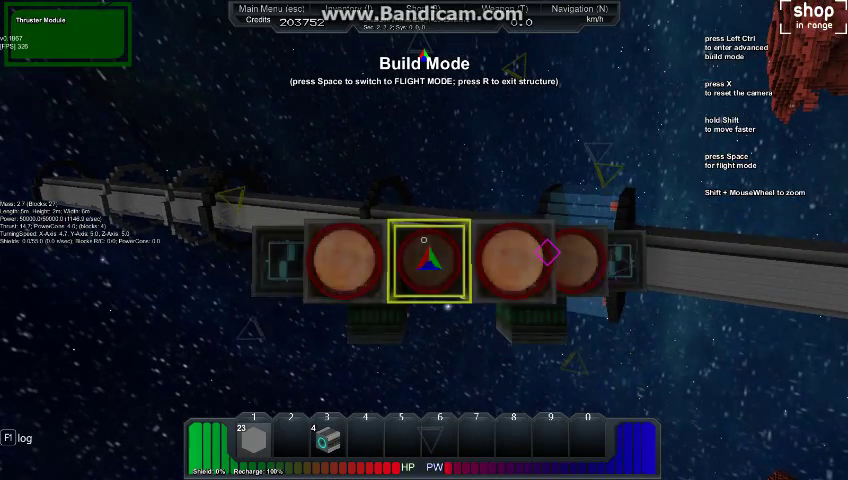
Switch the ship from build mode into flight mode and bring up the shop listing
key("space")
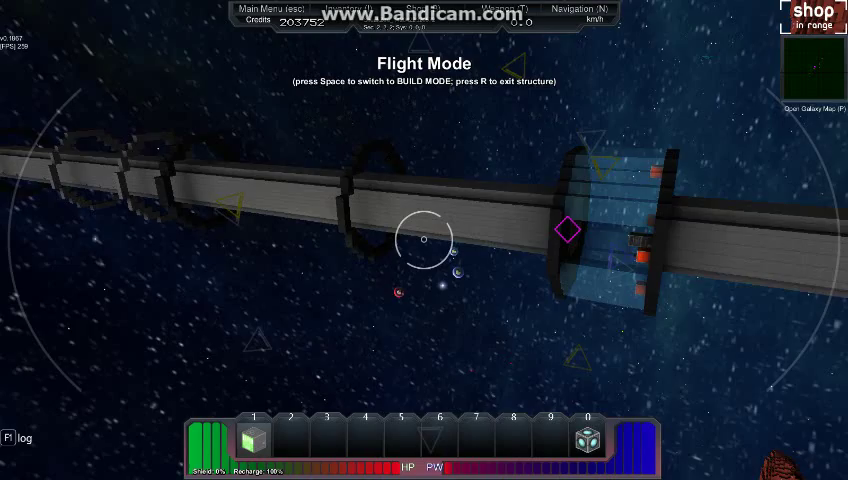
key("space")
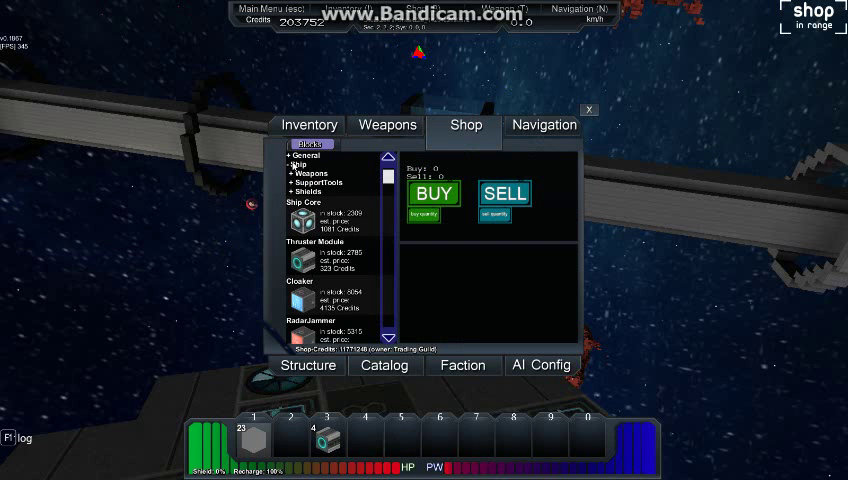
Buy one Jump Drive Computer from the shop's ship parts list
scroll("down", 3)
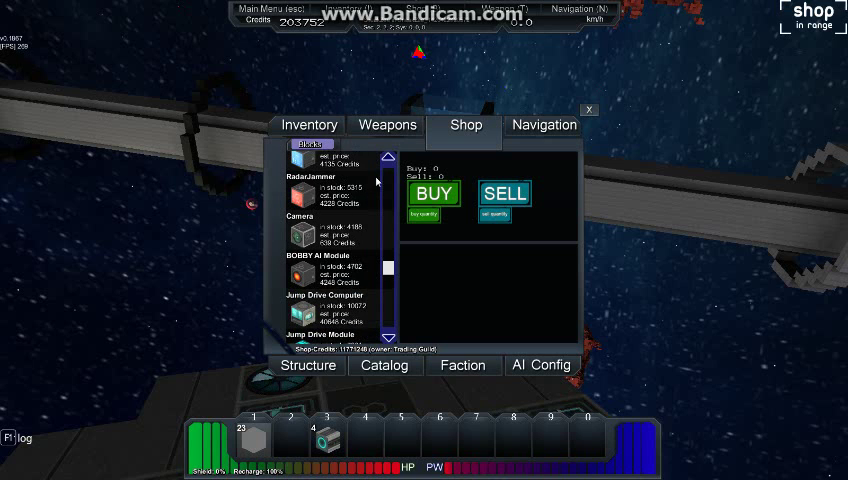
scroll("down", 3)
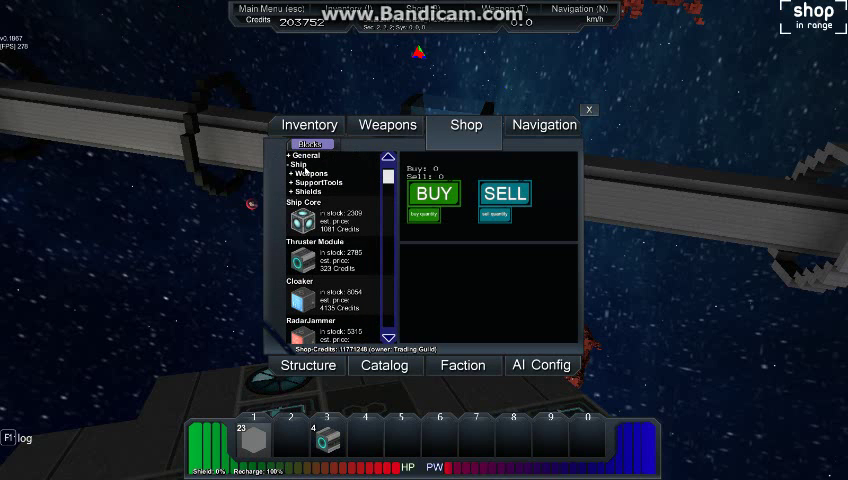
scroll("down", 3)
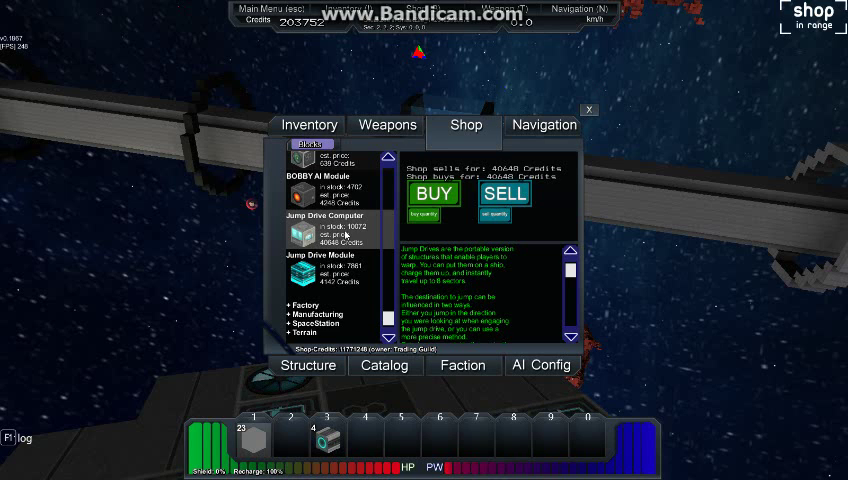
left_click(432, 192)
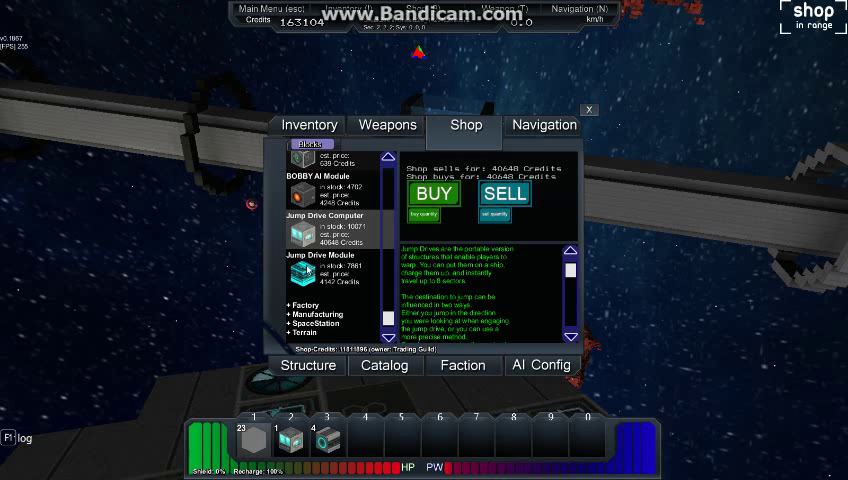
left_click(330, 270)
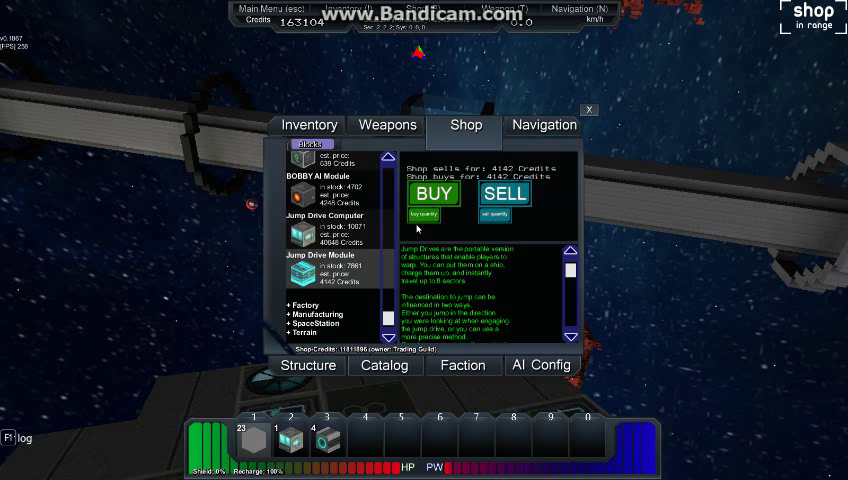
Buy a batch of Jump Drive Modules, confirming the chosen quantity
left_click(428, 216)
type("5")
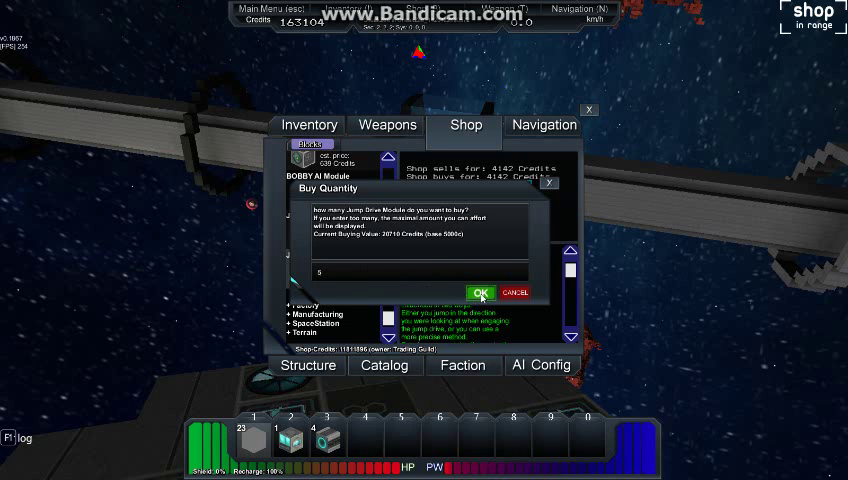
left_click(480, 292)
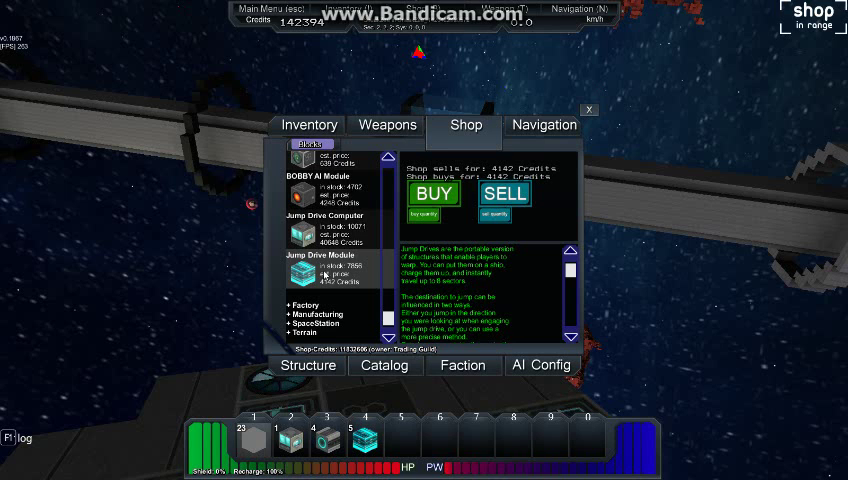
scroll("down", 3)
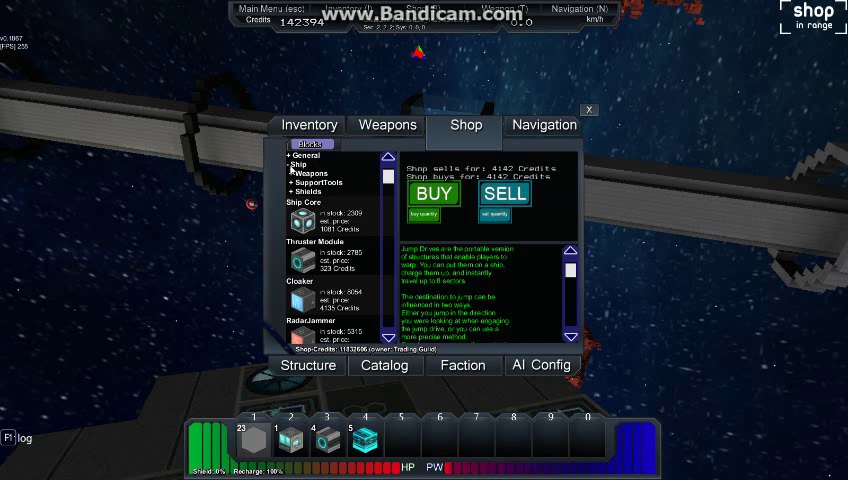
Buy 20 Power Reactor Modules from the general parts category
left_click(292, 164)
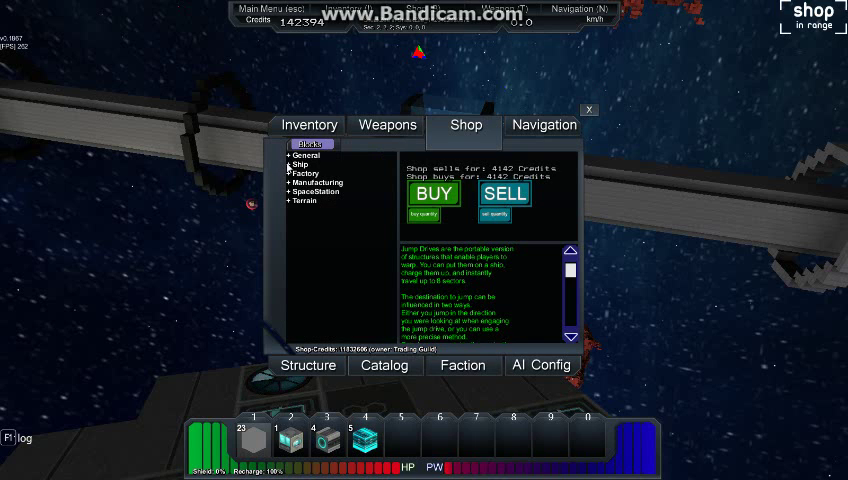
left_click(302, 156)
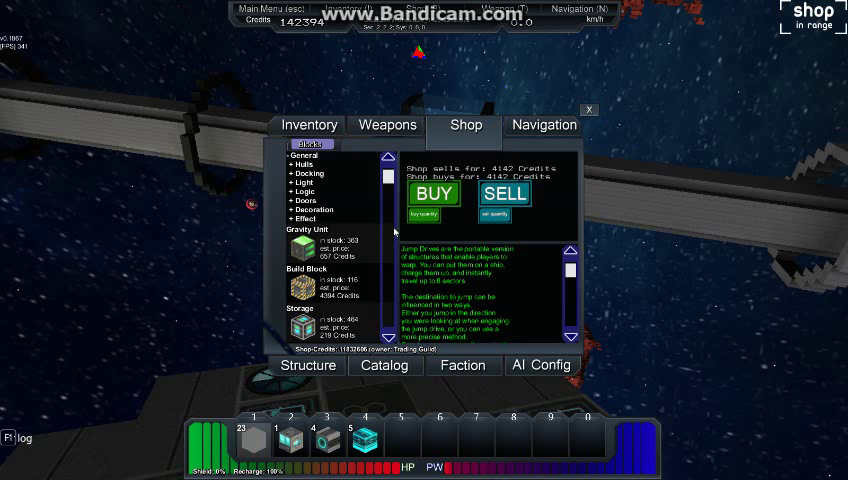
scroll("down", 3)
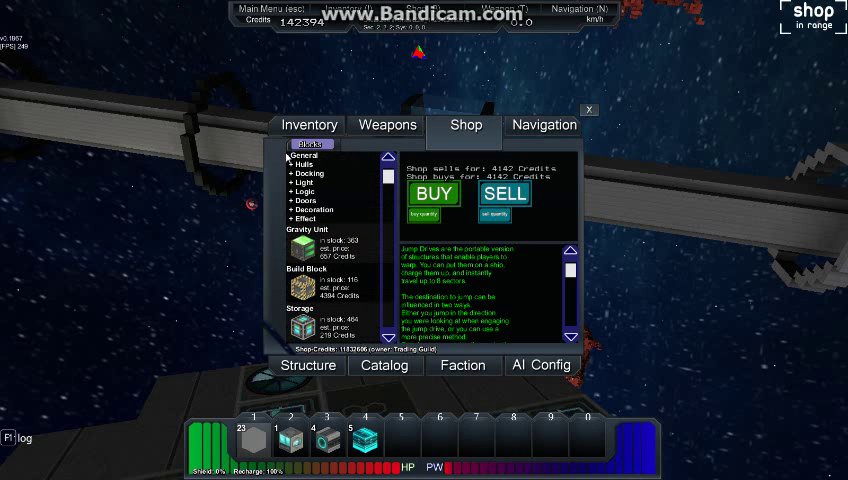
scroll("down", 3)
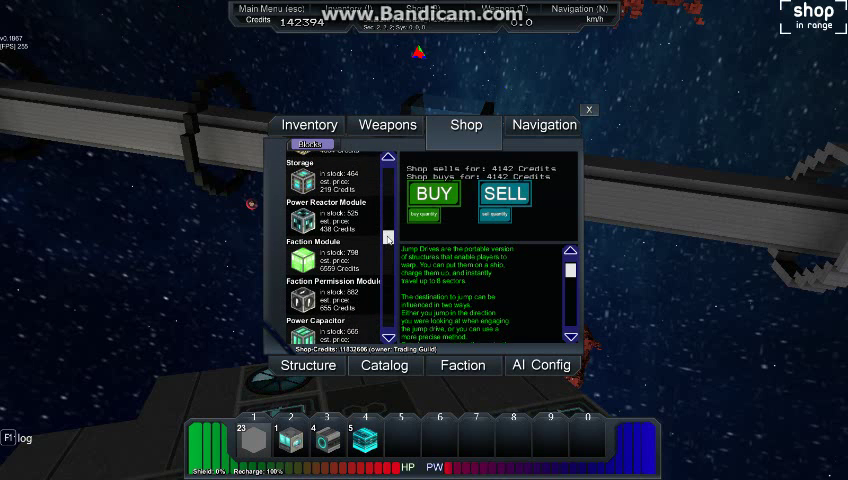
left_click(304, 222)
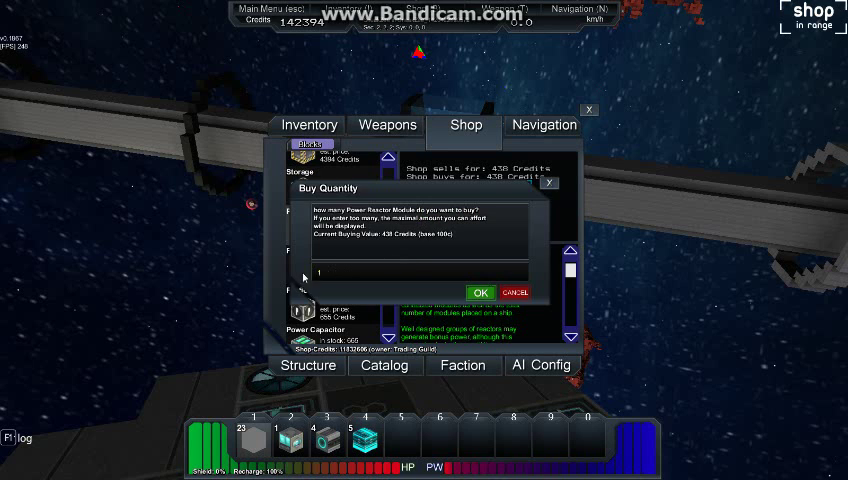
type("20")
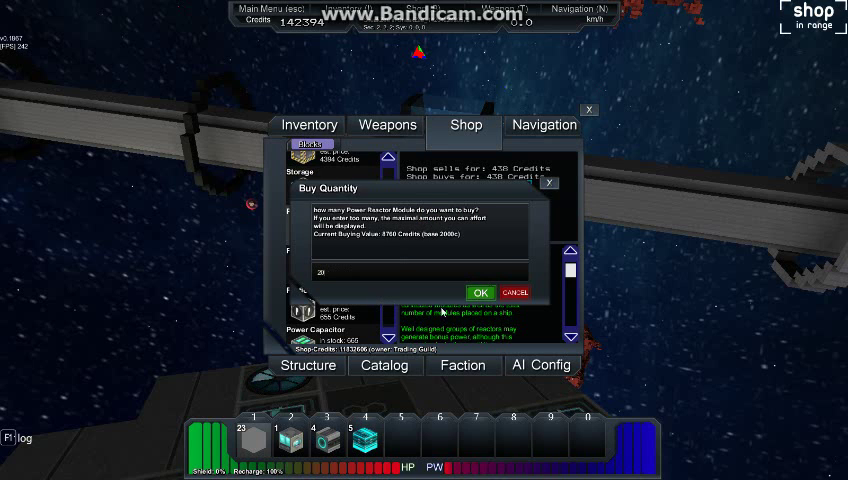
left_click(480, 292)
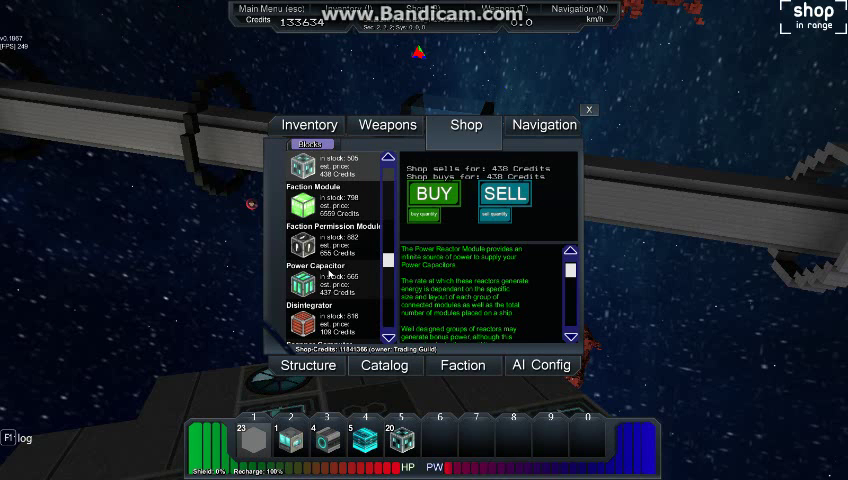
mouse_move(332, 264)
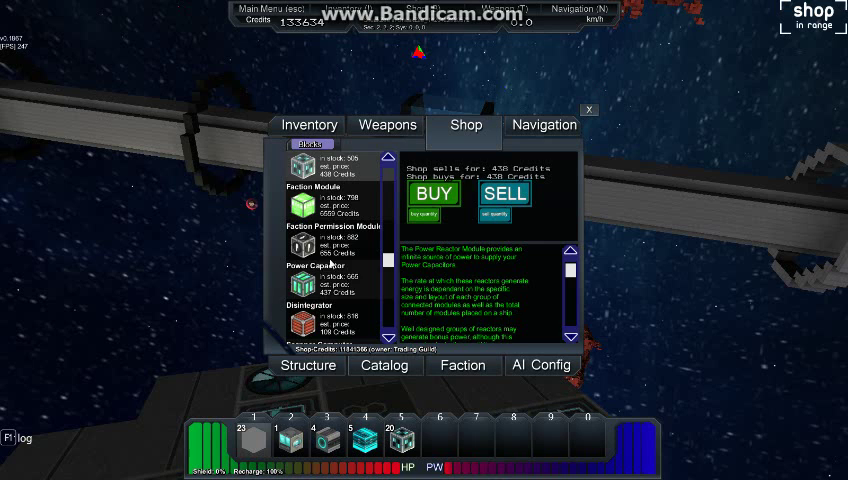
Buy a batch of Power Capacitors, confirming the chosen quantity
left_click(320, 284)
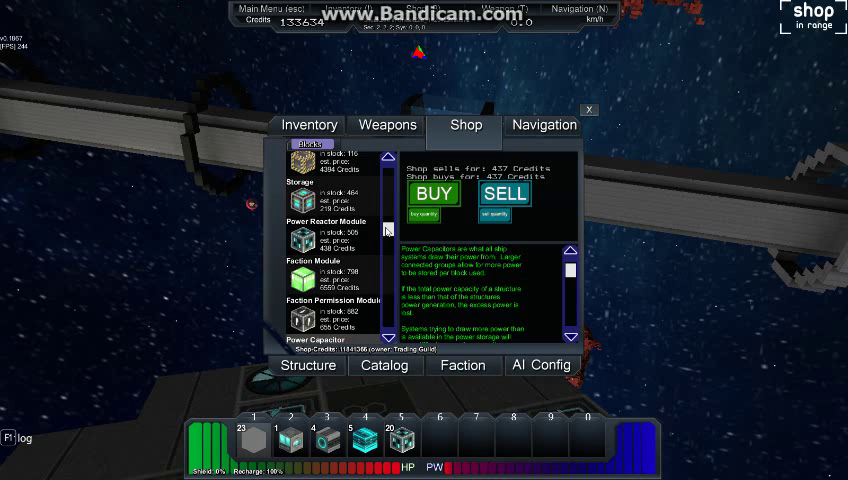
scroll("down", 3)
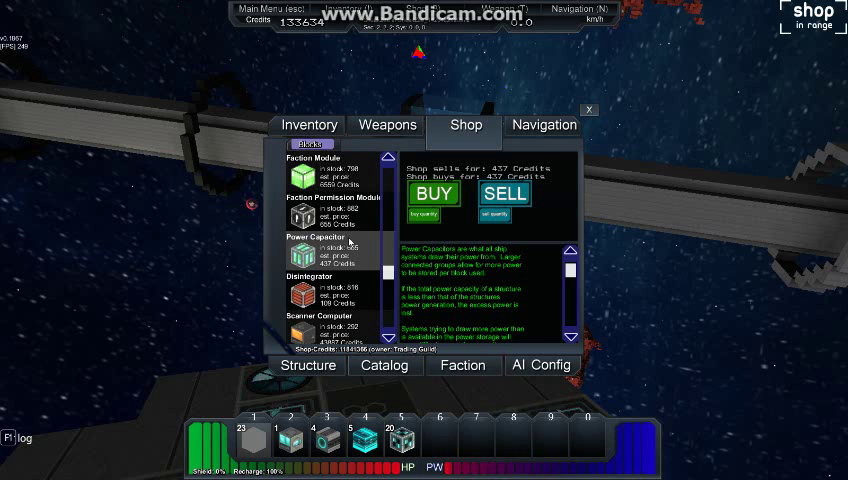
left_click(432, 192)
type("10")
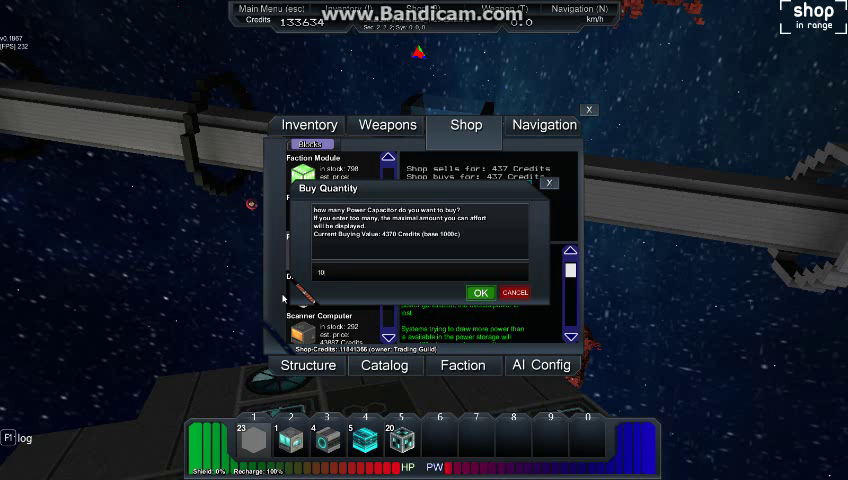
left_click(480, 292)
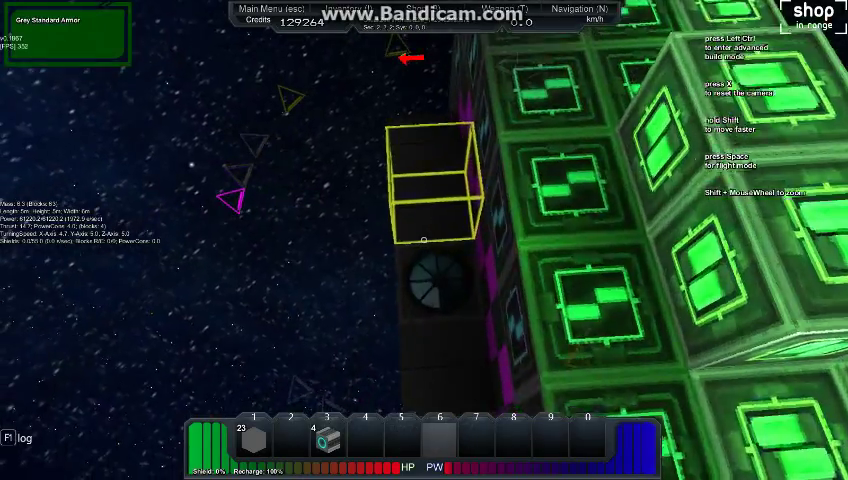
Drag the Jump Drive Computer from the weapons list into hotbar action slot 1
key("space")
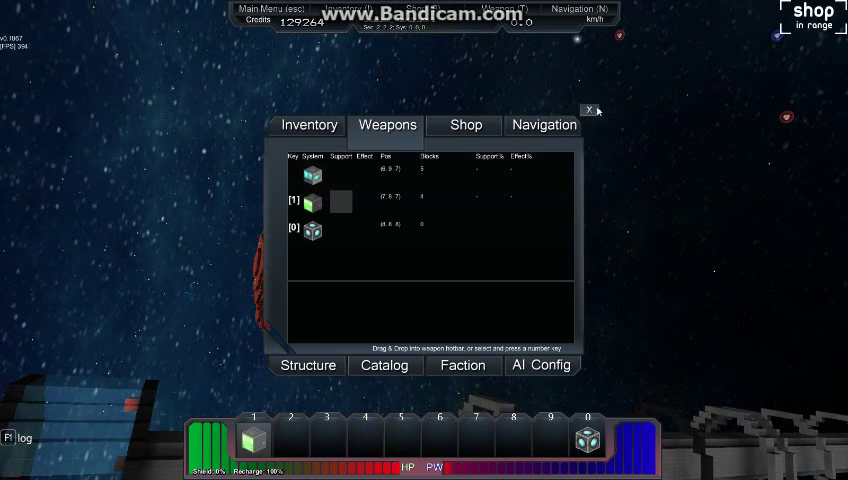
mouse_move(322, 352)
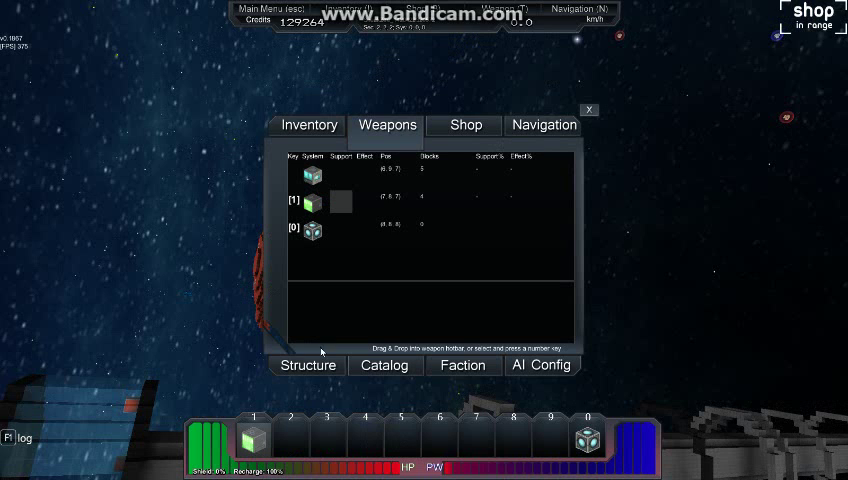
mouse_move(312, 176)
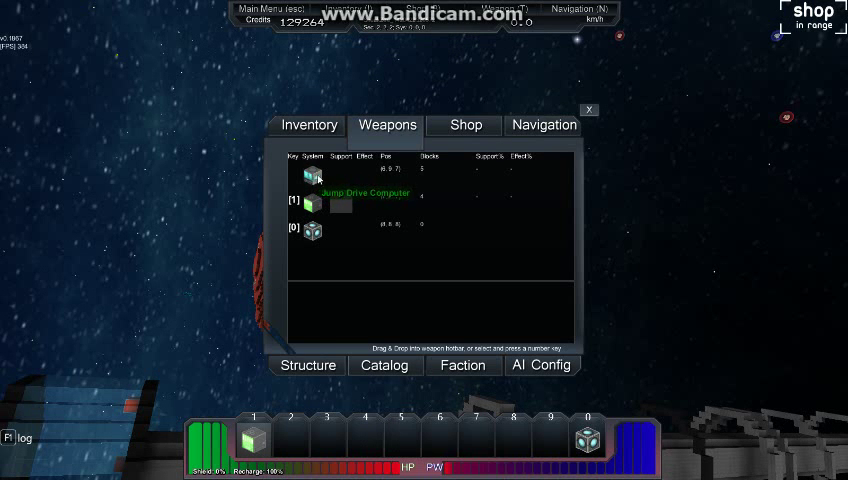
left_click_drag(312, 204, 252, 440)
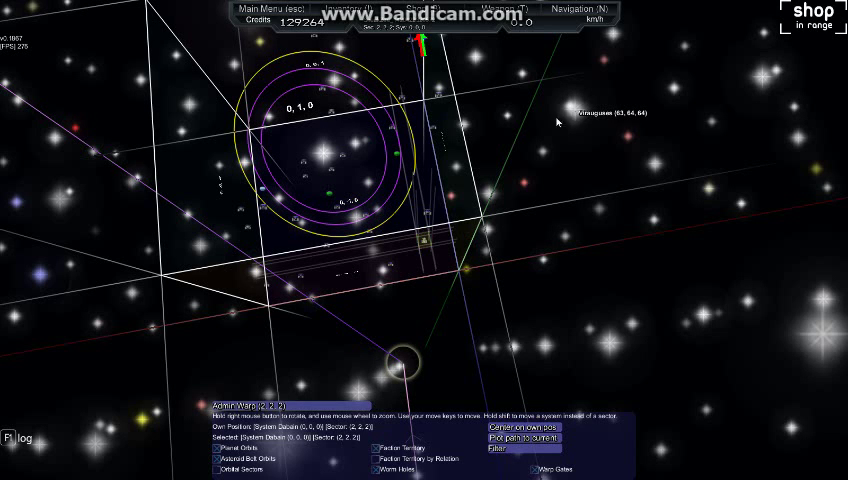
mouse_move(556, 120)
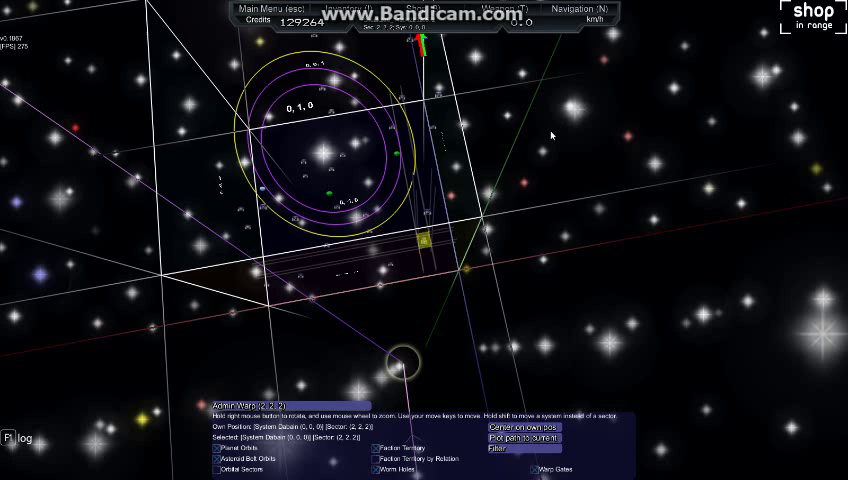
mouse_move(560, 140)
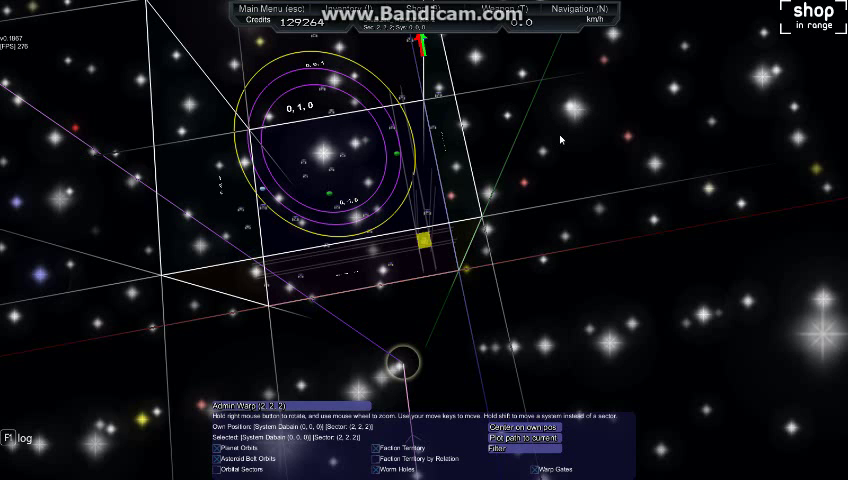
mouse_move(578, 130)
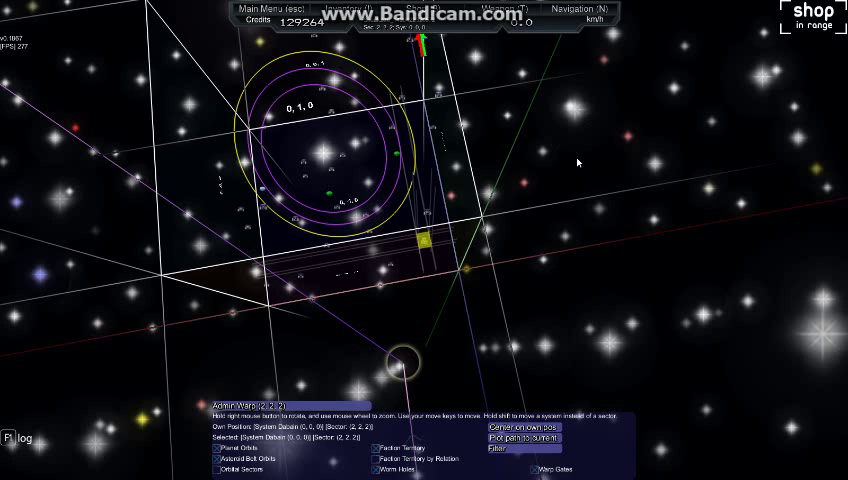
mouse_move(556, 158)
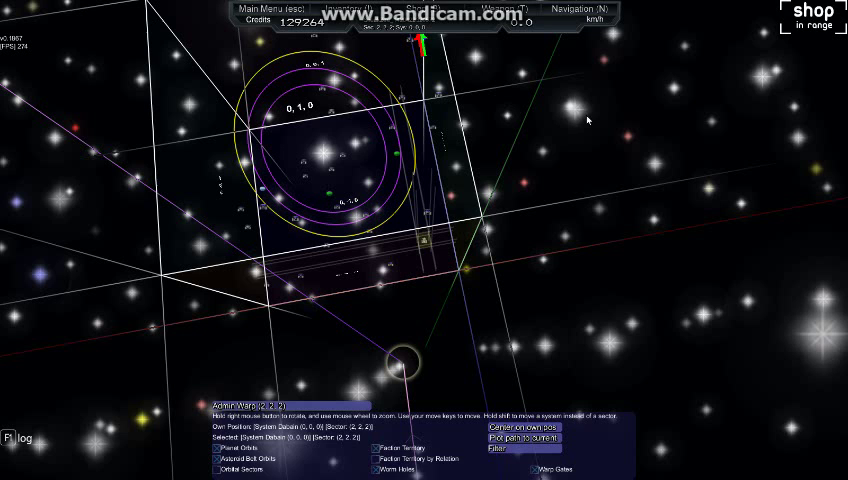
mouse_move(552, 188)
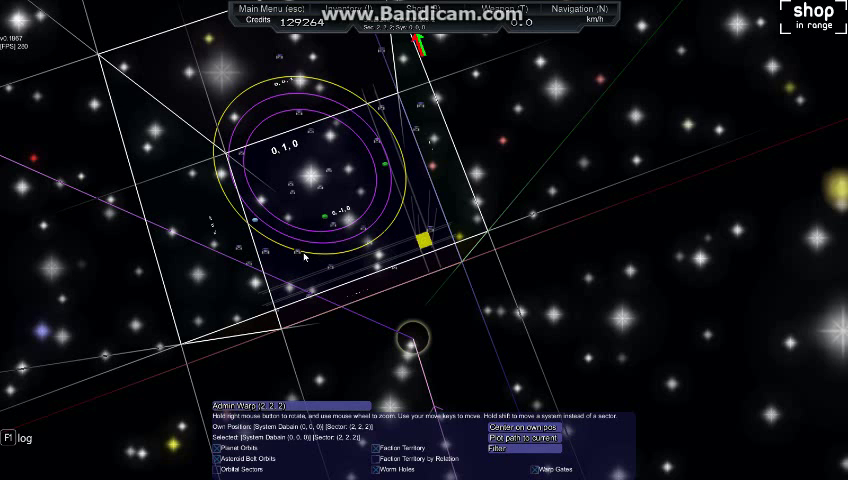
mouse_move(292, 258)
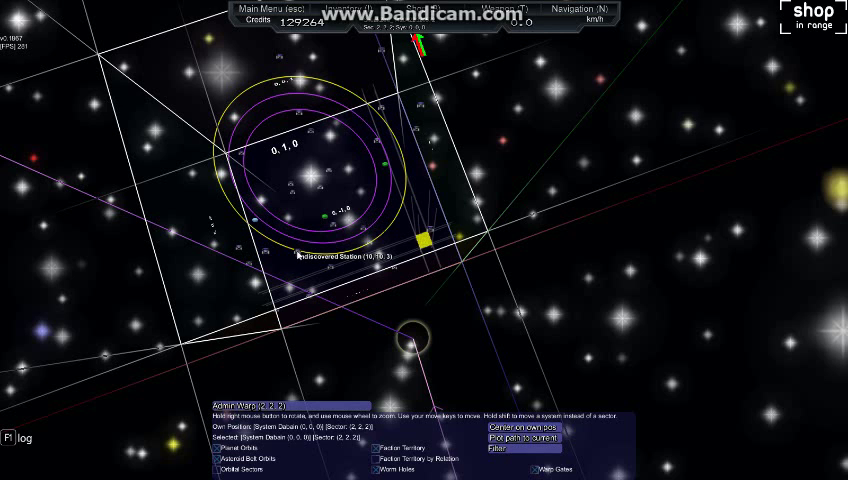